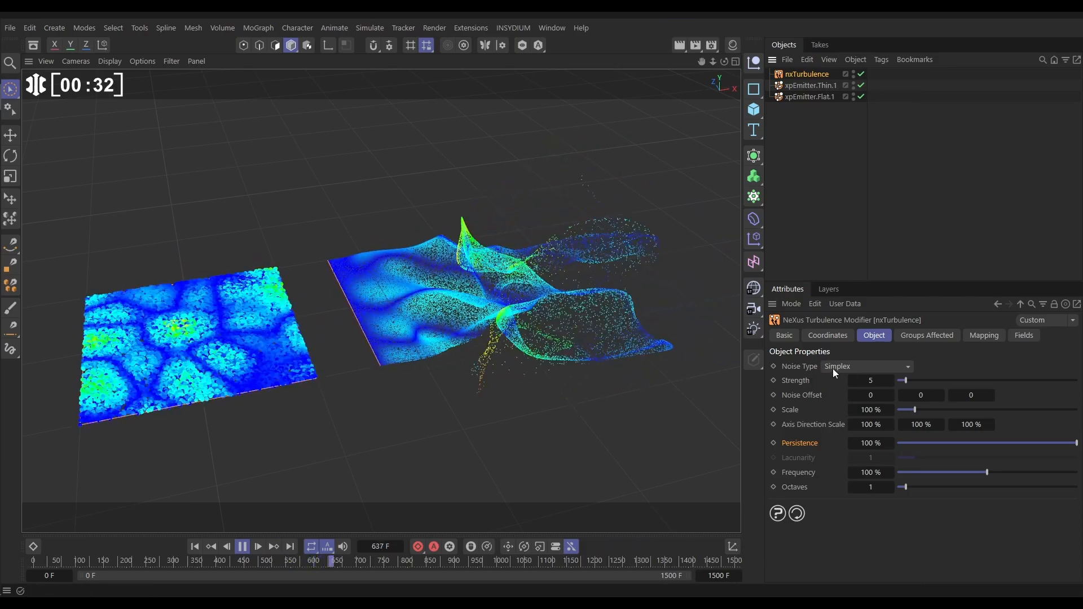
Change the nxTurbulence noise type from Simplex to VoroNoise and replay the simulation
left_click(865, 366)
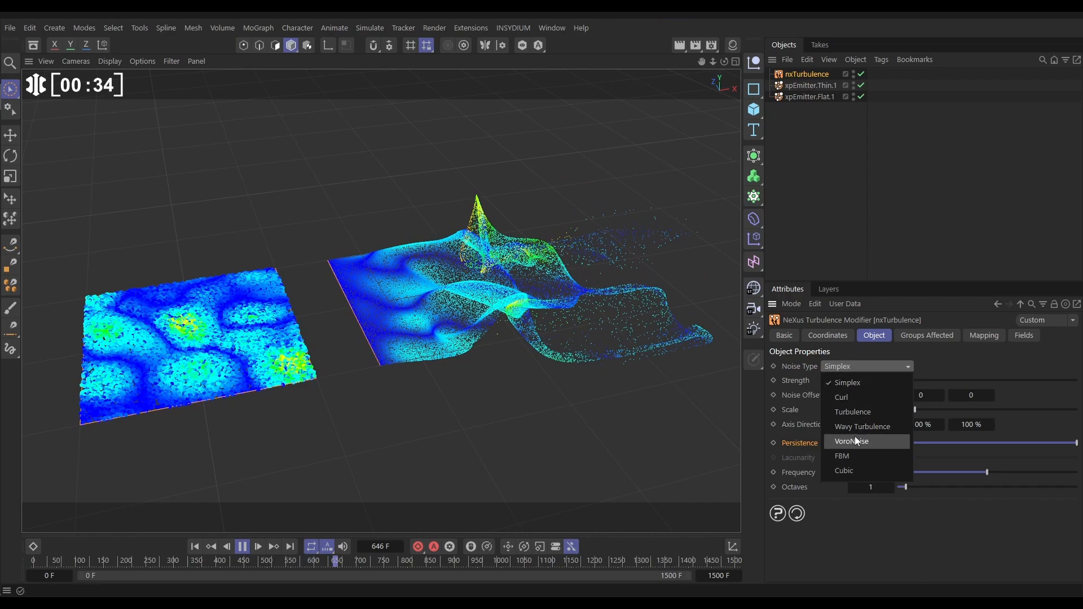
left_click(852, 441)
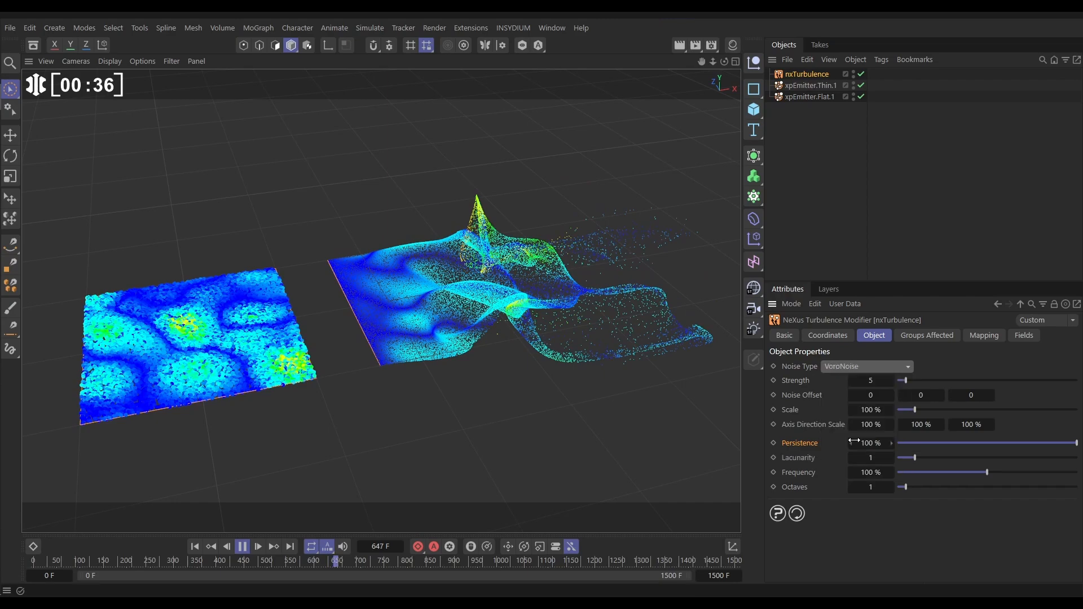
left_click(242, 547)
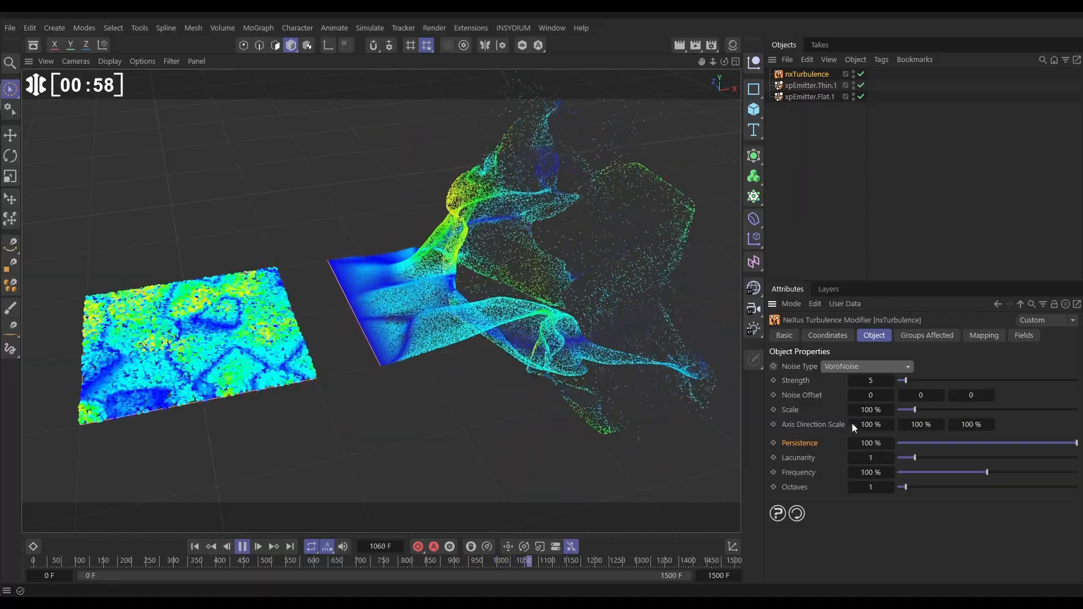
left_click_drag(917, 410, 907, 409)
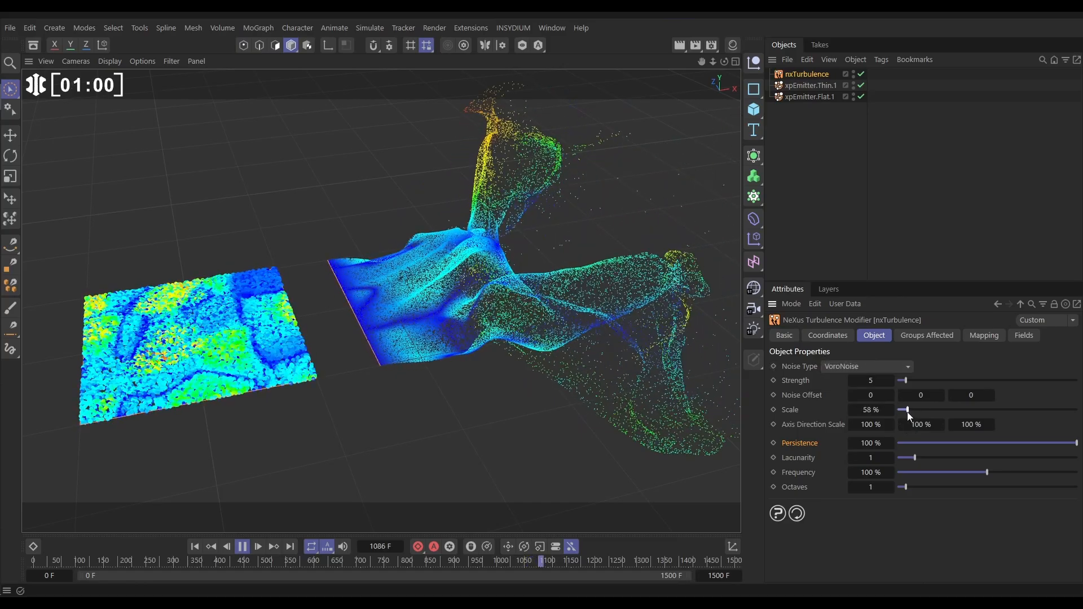
left_click_drag(907, 410, 900, 409)
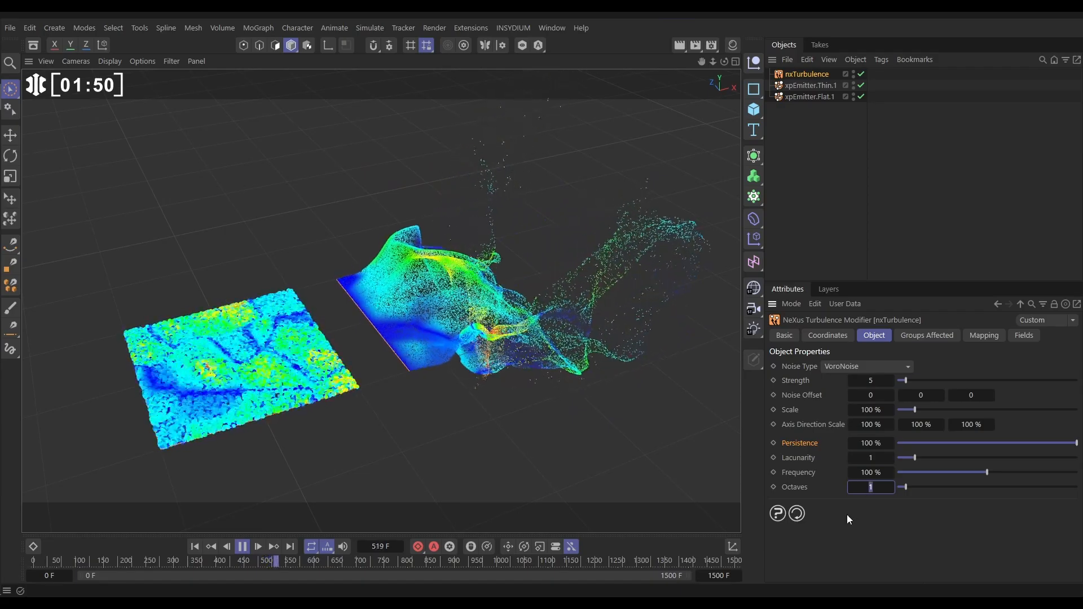
Enter 10 as the turbulence Octaves value
type("10")
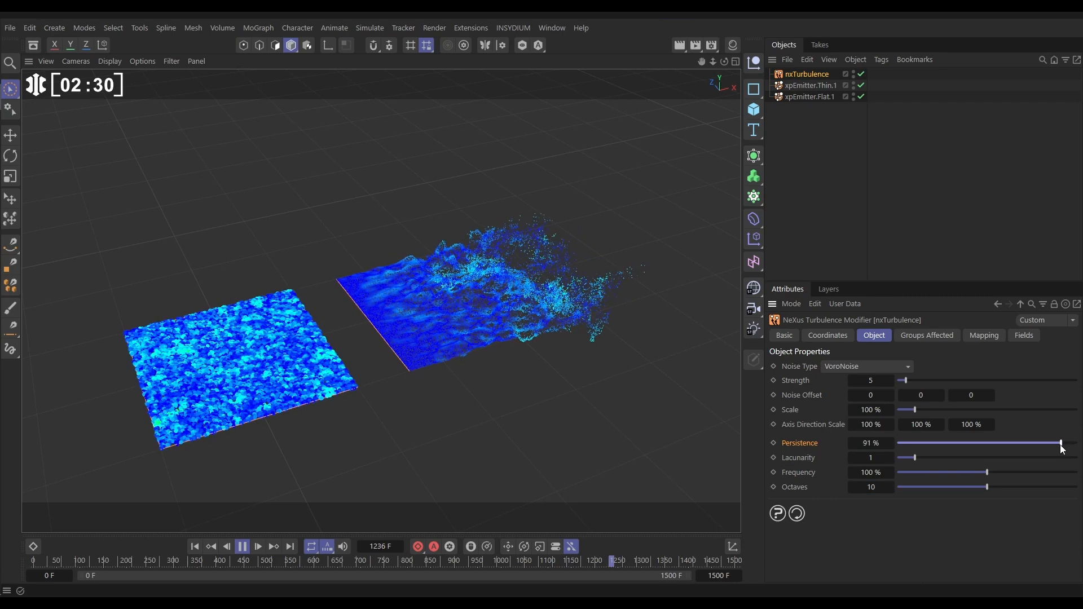
Drag Persistence down from 100%, trying 35%, and settle at about 54%
left_click_drag(1060, 442, 988, 443)
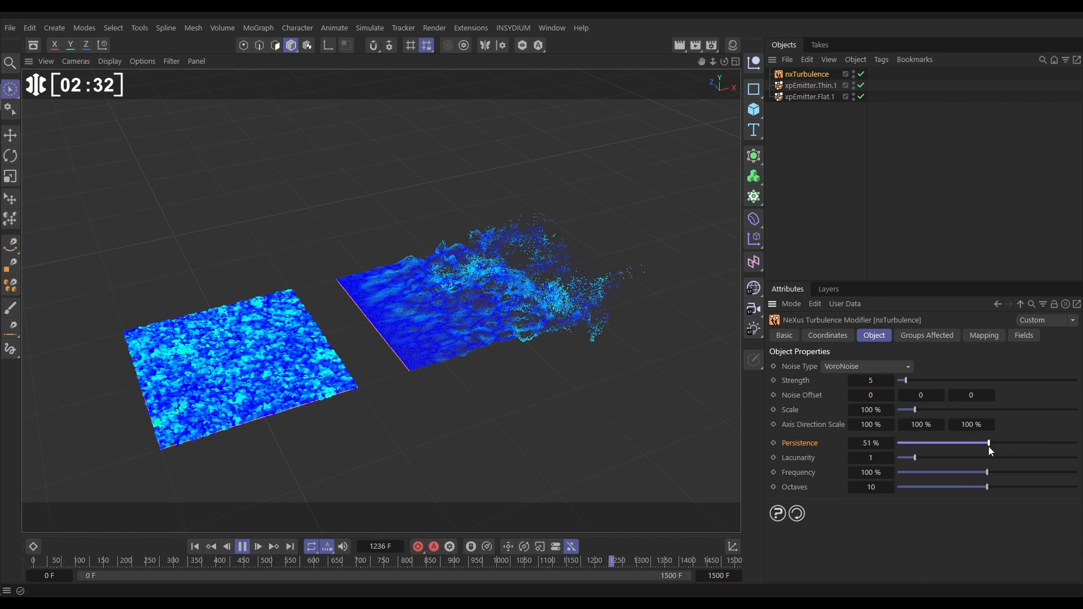
left_click_drag(986, 443, 959, 443)
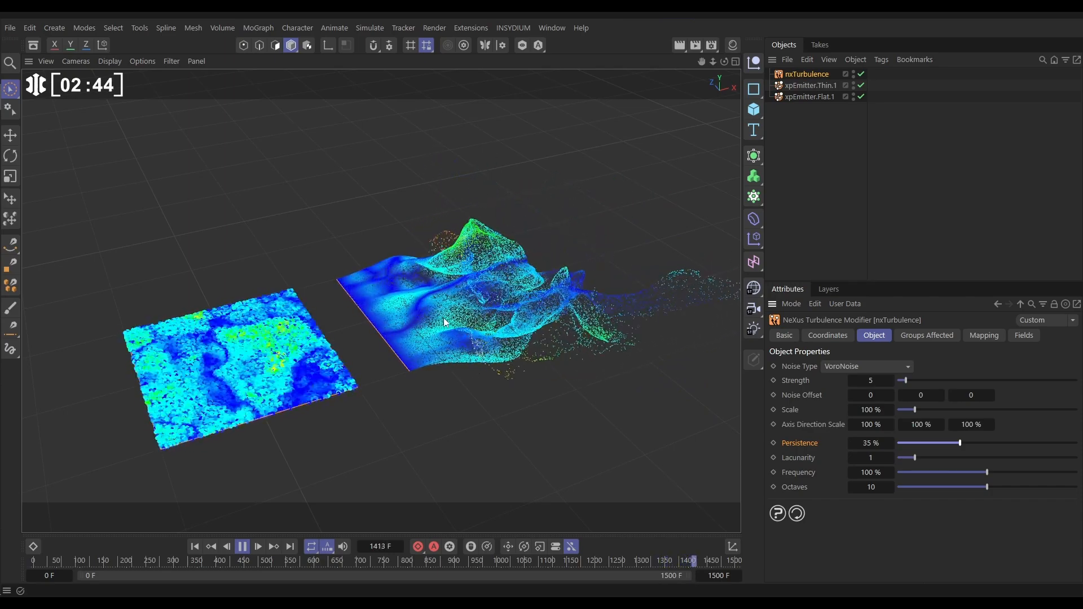
left_click_drag(959, 443, 988, 443)
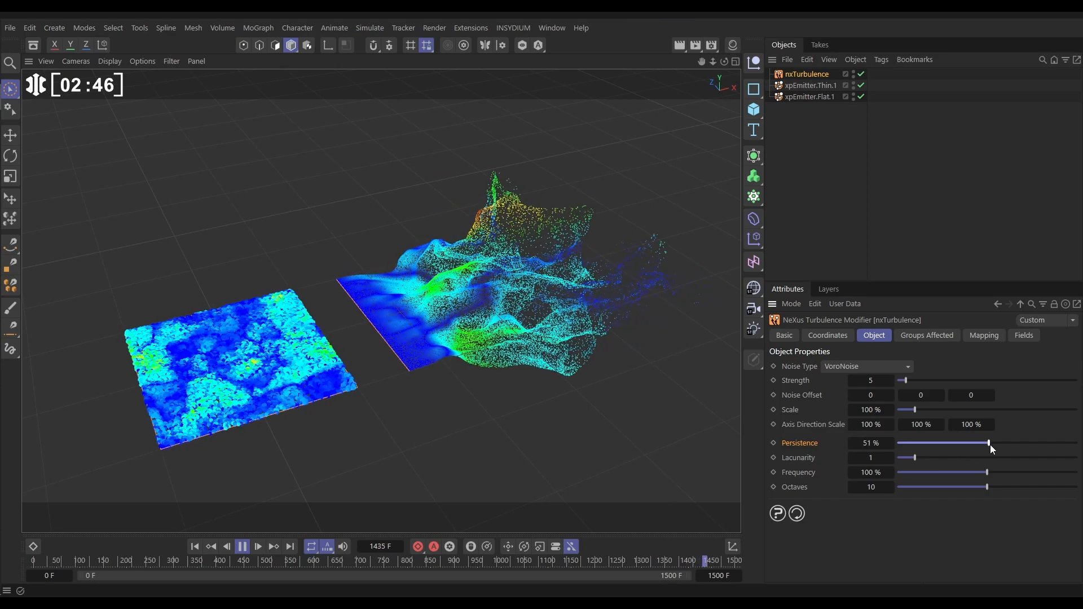
left_click_drag(988, 443, 994, 443)
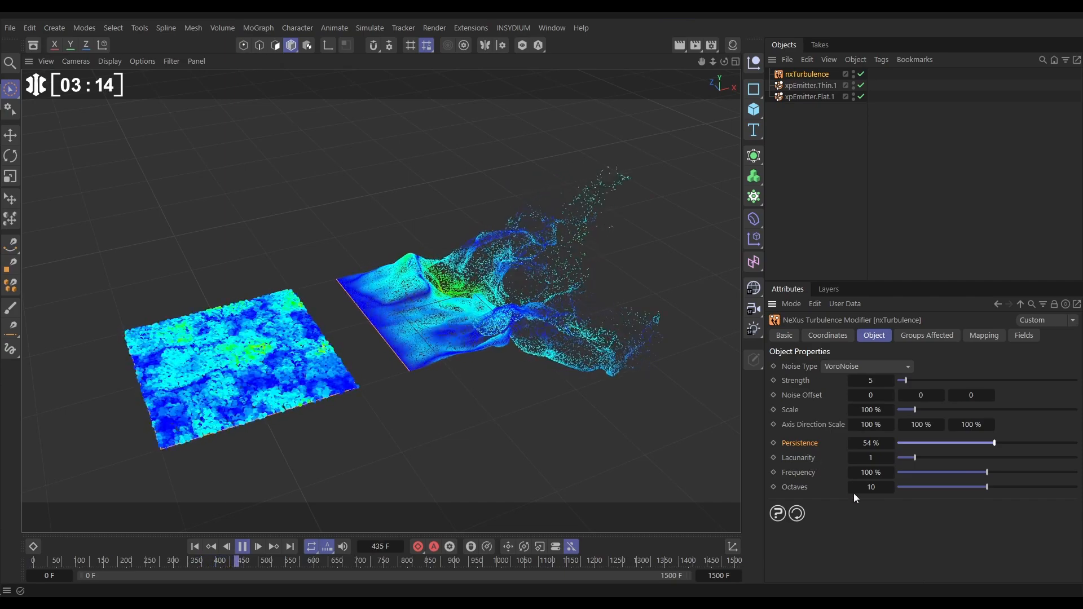
Set Octaves back to 1 to compare a single octave
left_click(870, 487)
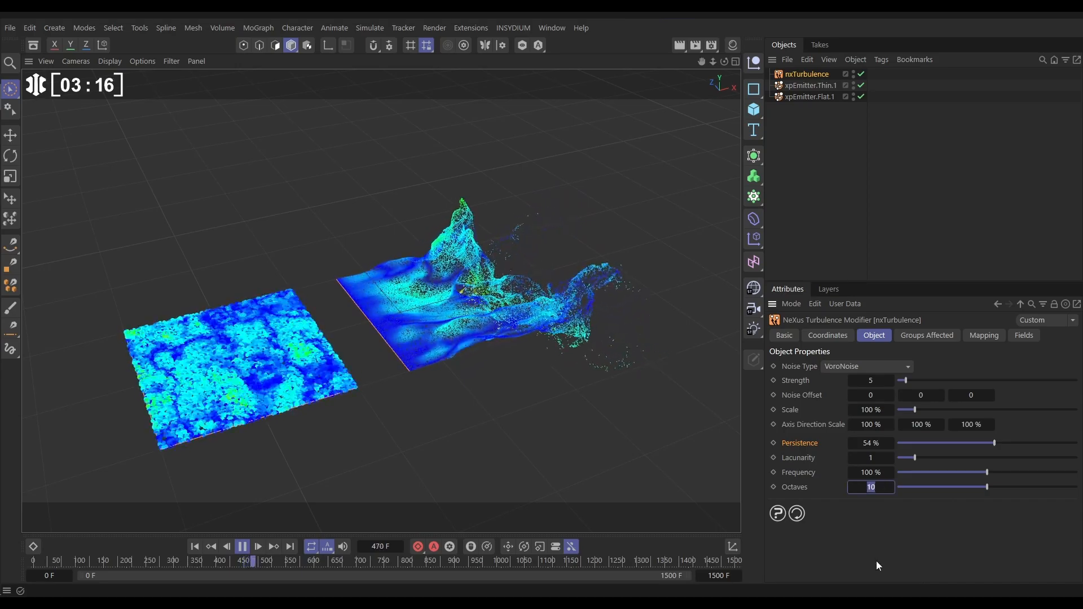
type("1")
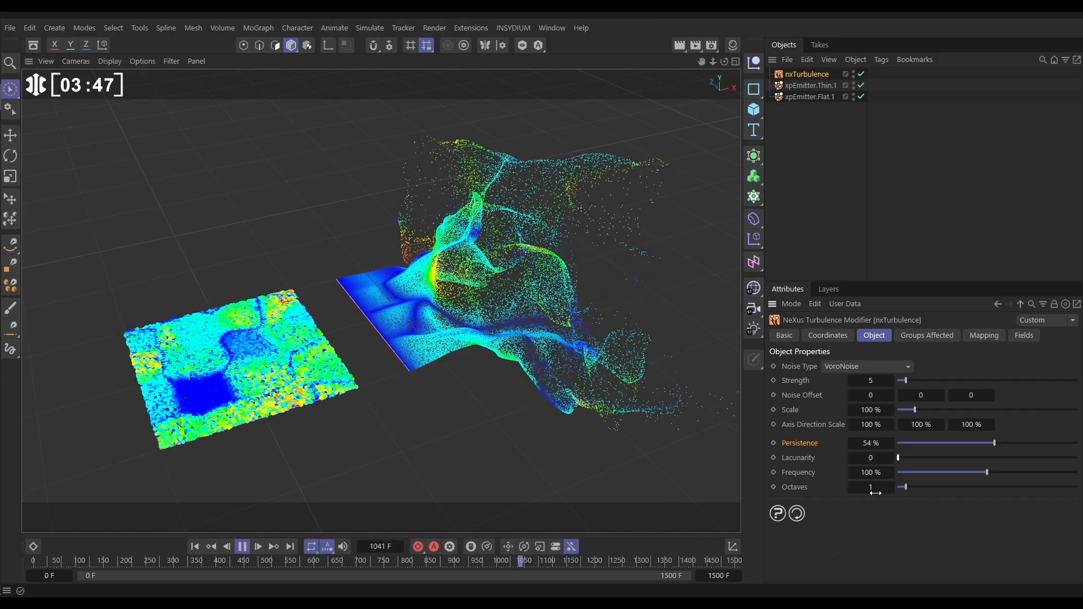
Enter 10 in the Octaves field again
type("10")
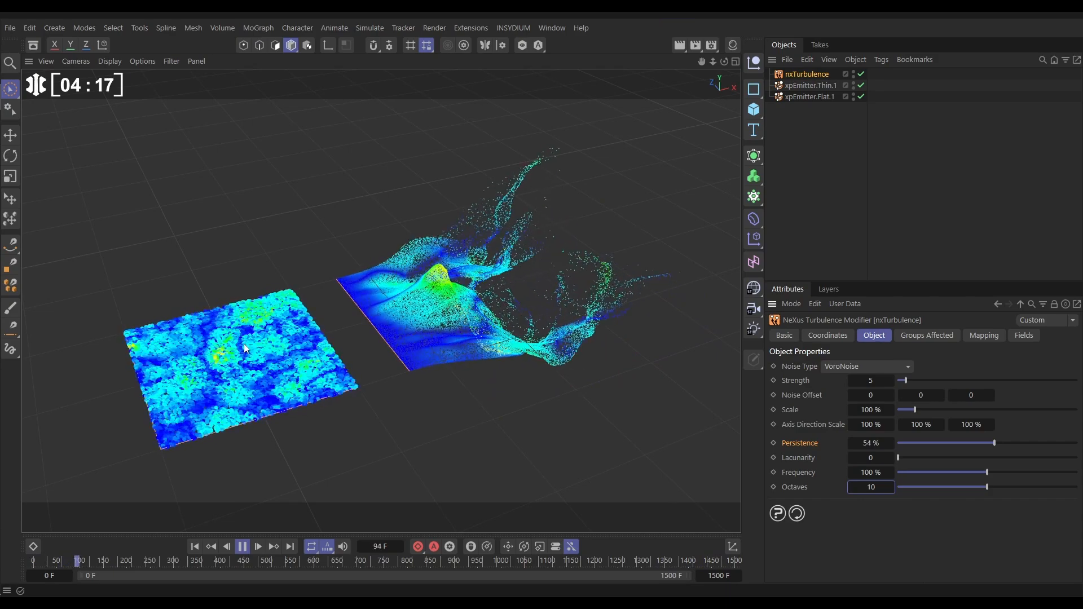
Raise Lacunarity from 0 to 2.3, then bring it back to about 1.2
left_click_drag(897, 457, 904, 457)
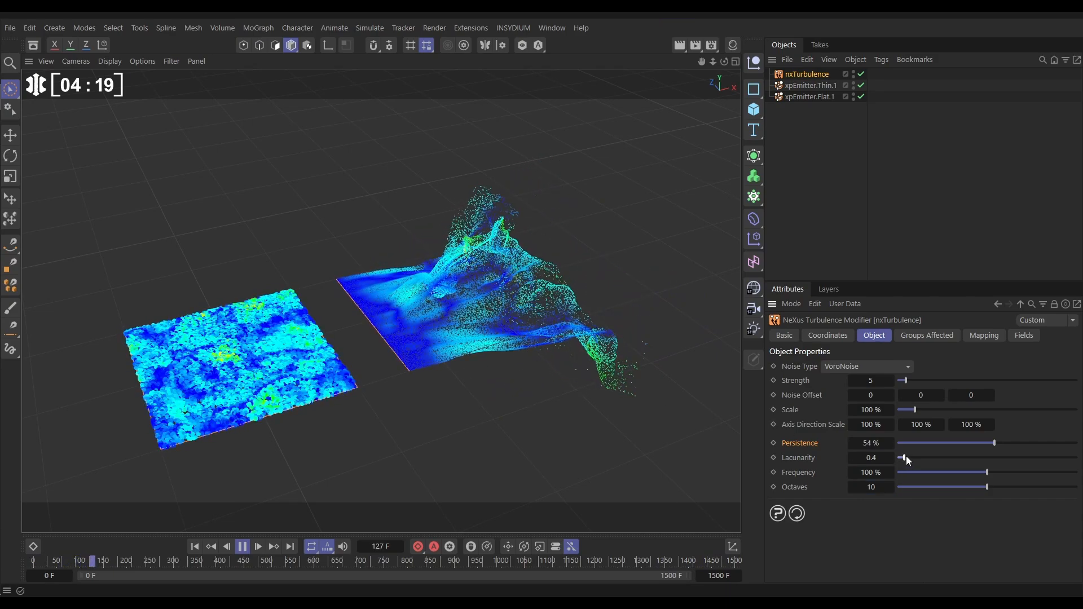
left_click_drag(906, 457, 938, 457)
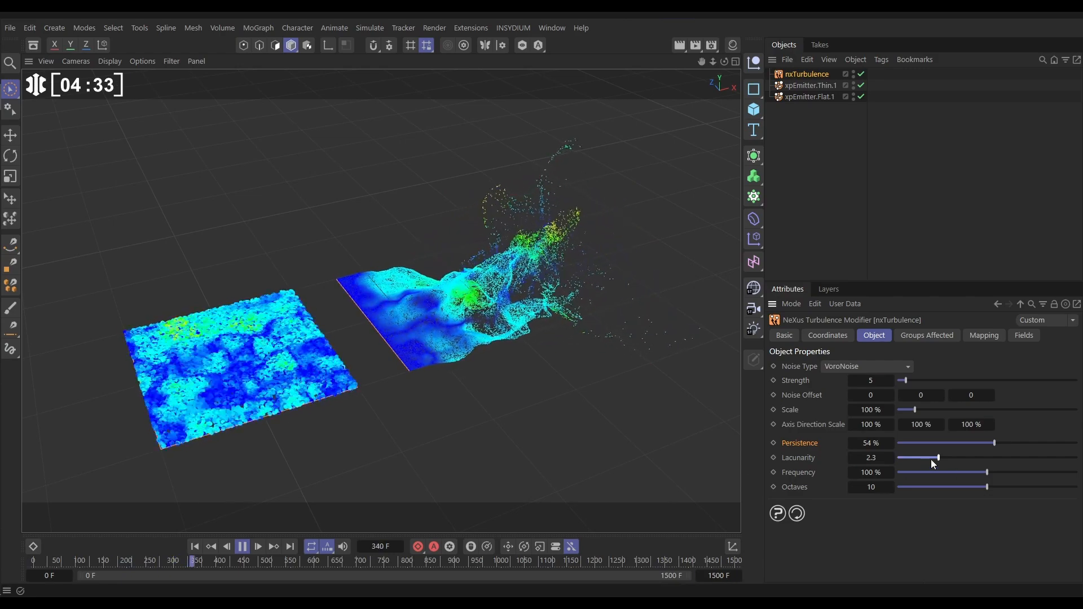
left_click_drag(938, 458, 917, 458)
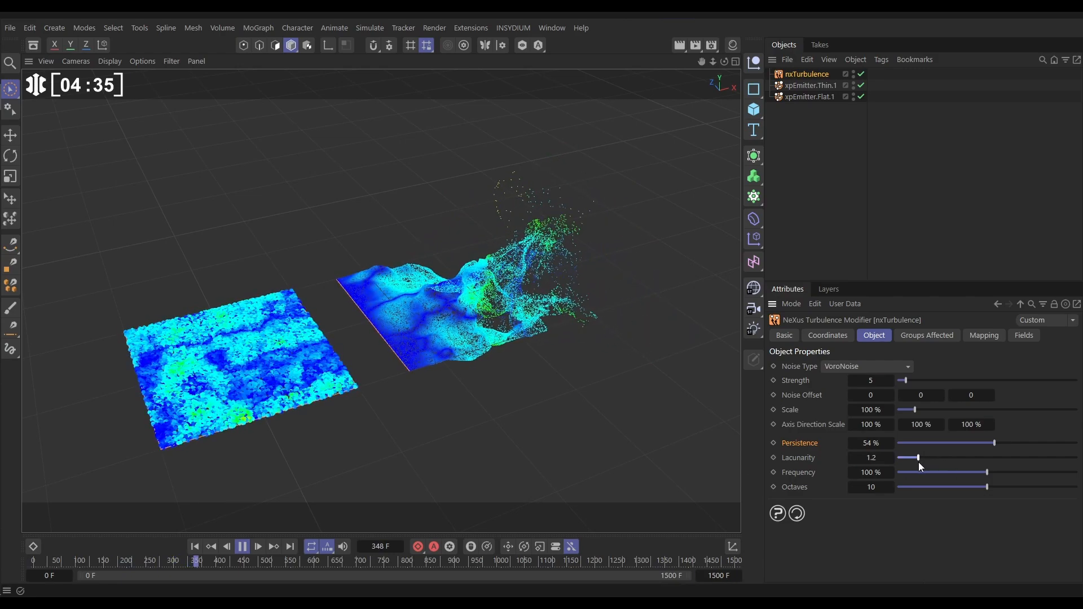